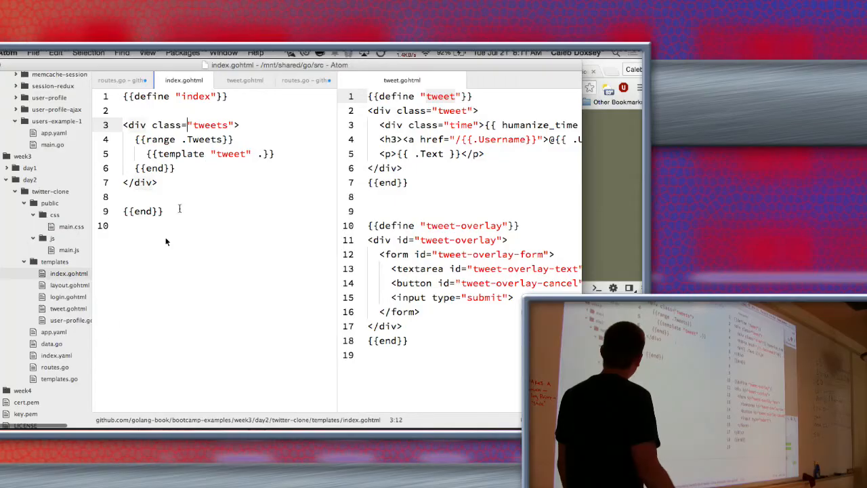
Step: Show the user-profile.gohtml template with its heading, nav link and tweets loop
click(71, 320)
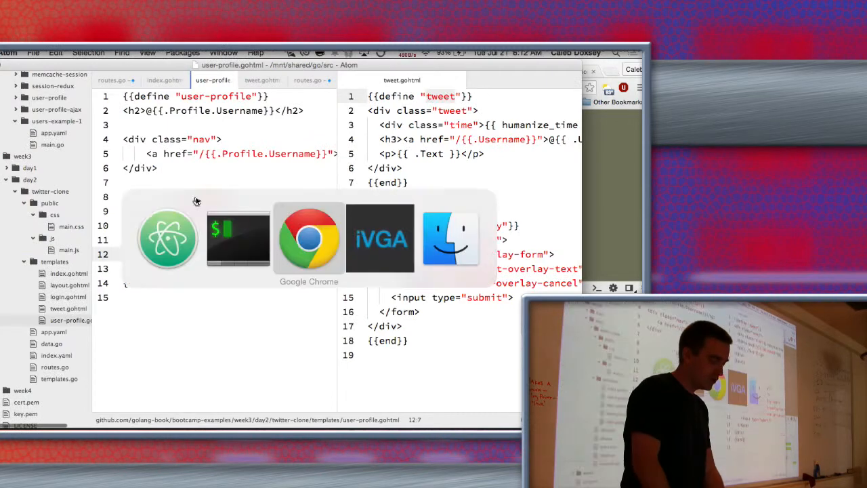
click(309, 237)
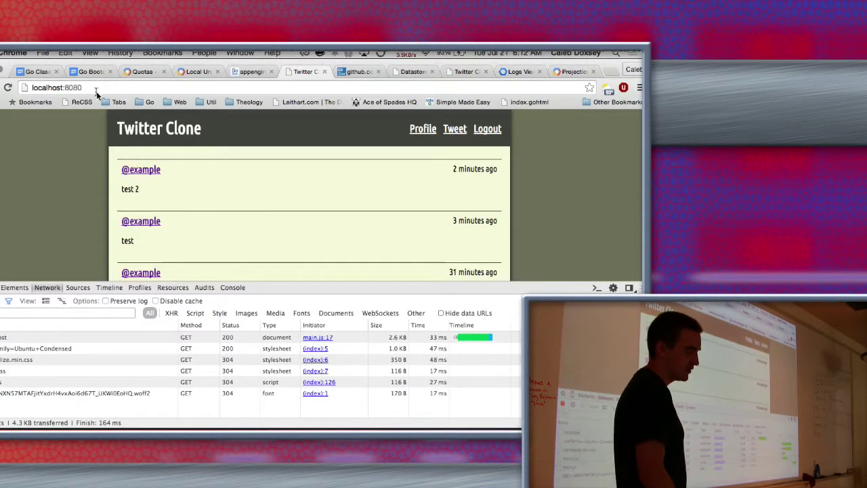
click(68, 87)
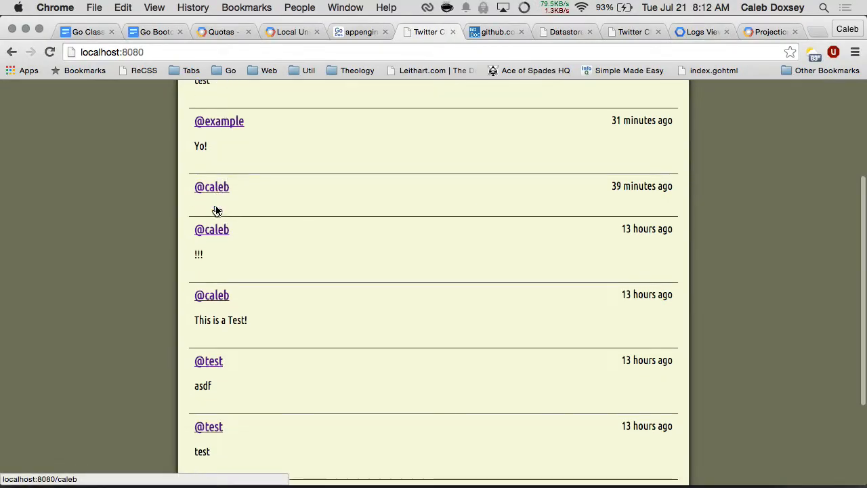
scroll(up, 3)
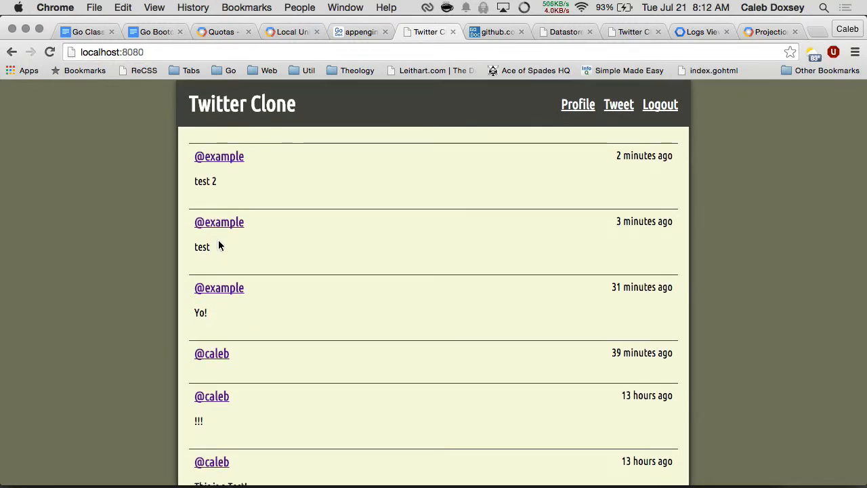
mouse_move(227, 151)
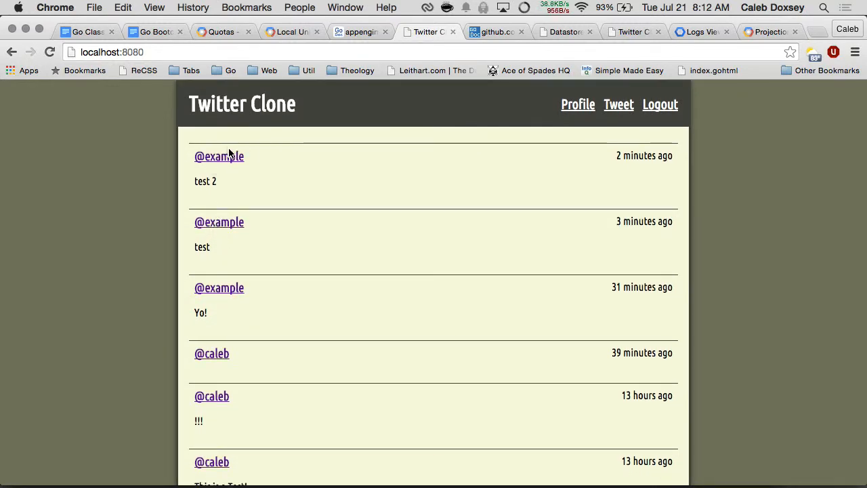
click(220, 156)
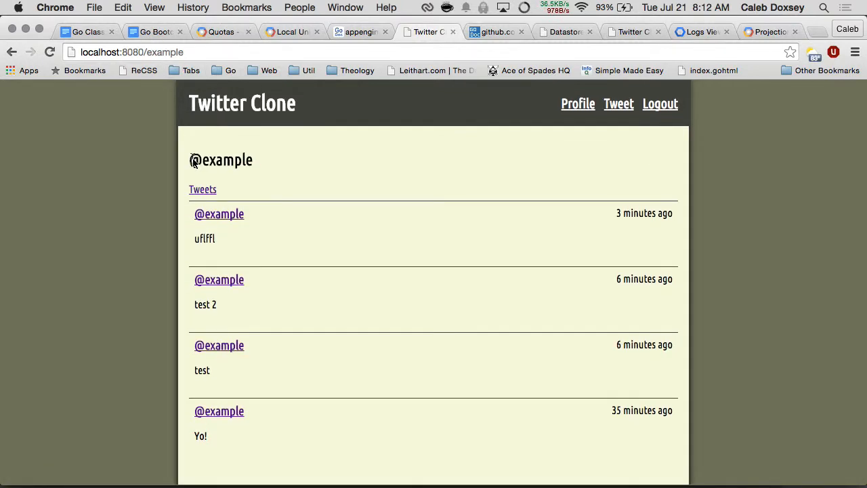
mouse_move(585, 210)
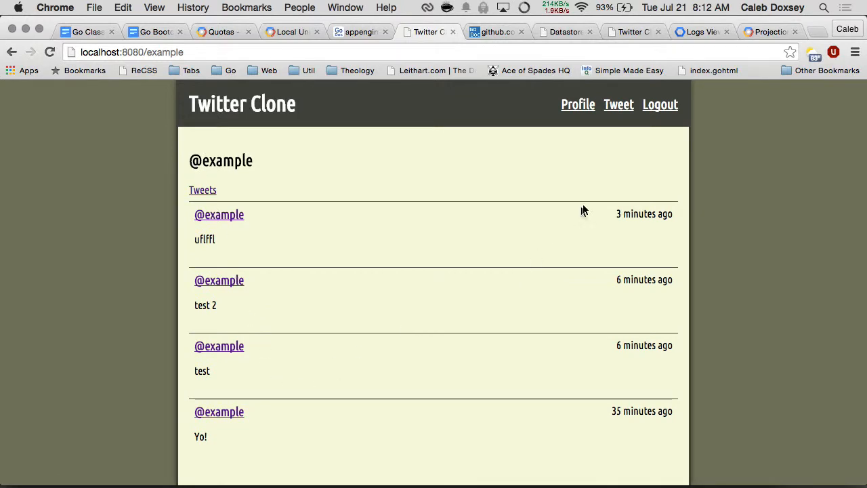
mouse_move(579, 409)
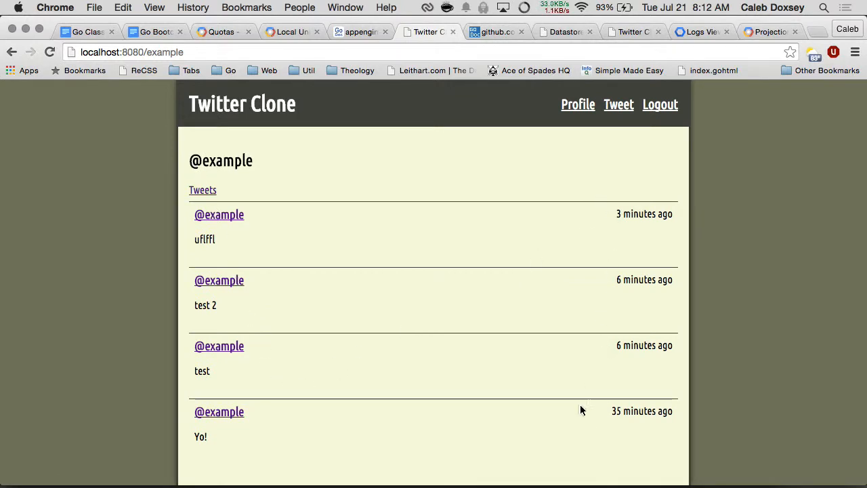
mouse_move(568, 289)
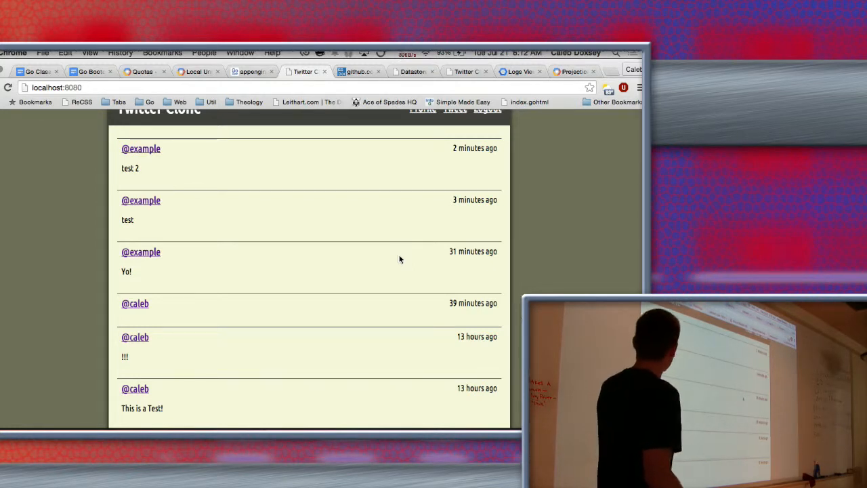
click(141, 148)
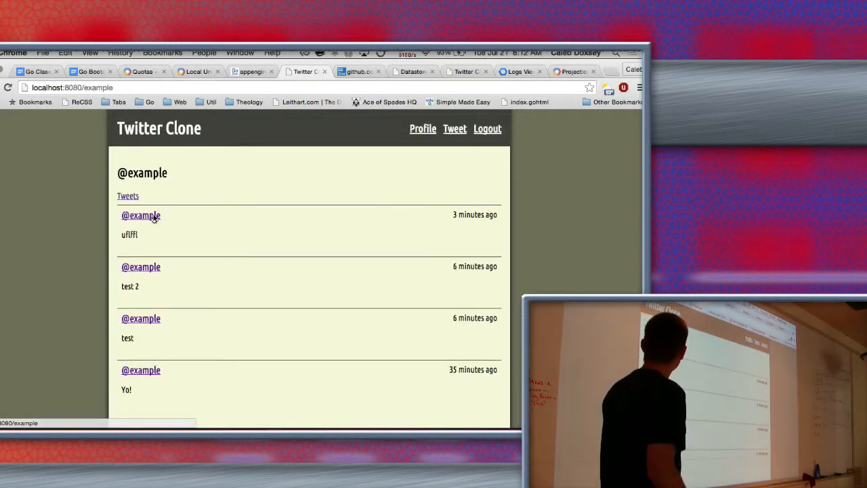
mouse_move(133, 260)
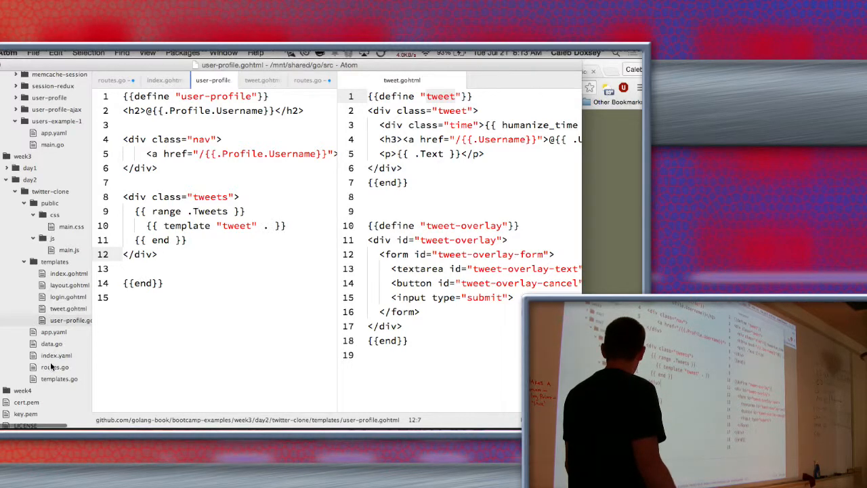
Step: Show routes.go and read down through the handleIndex and handleUserProfile handlers
click(111, 80)
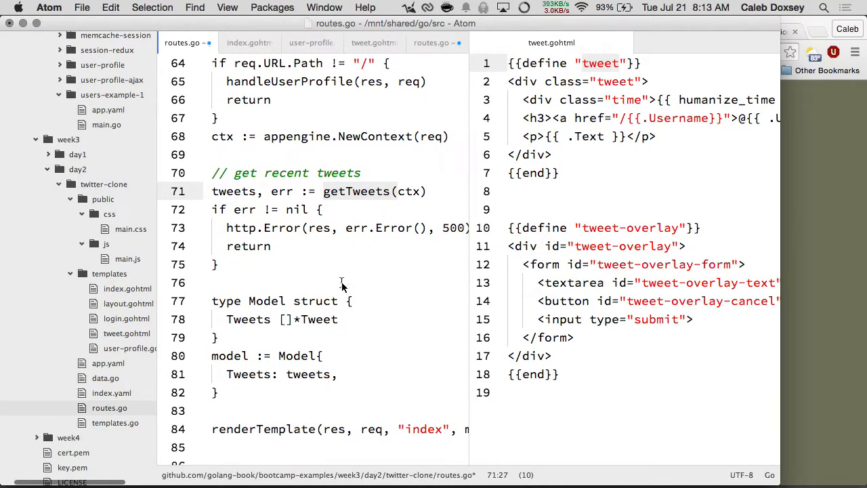
scroll(down, 3)
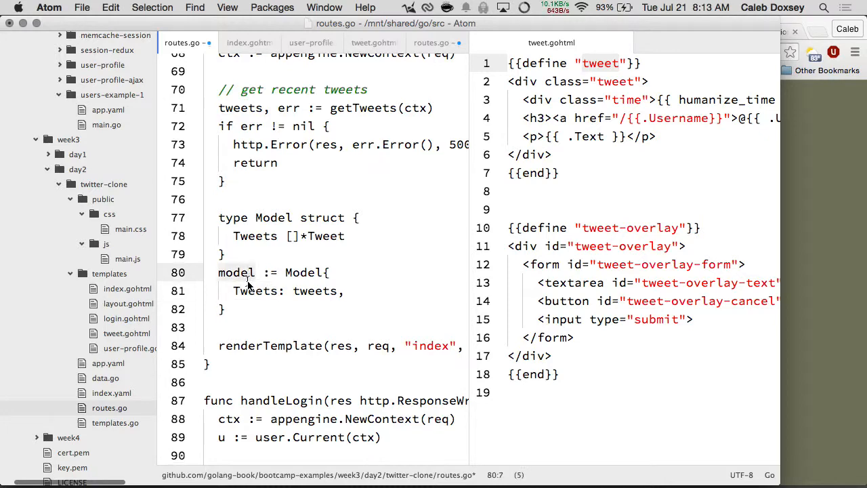
scroll(down, 3)
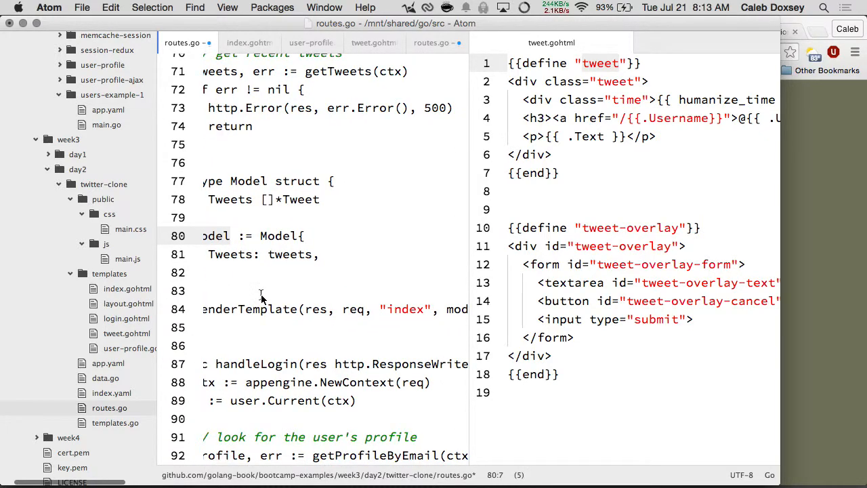
scroll(up, 3)
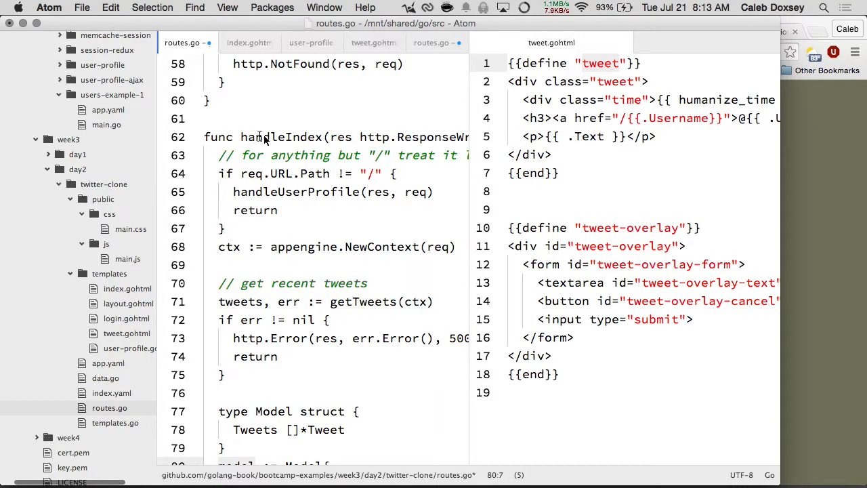
scroll(down, 3)
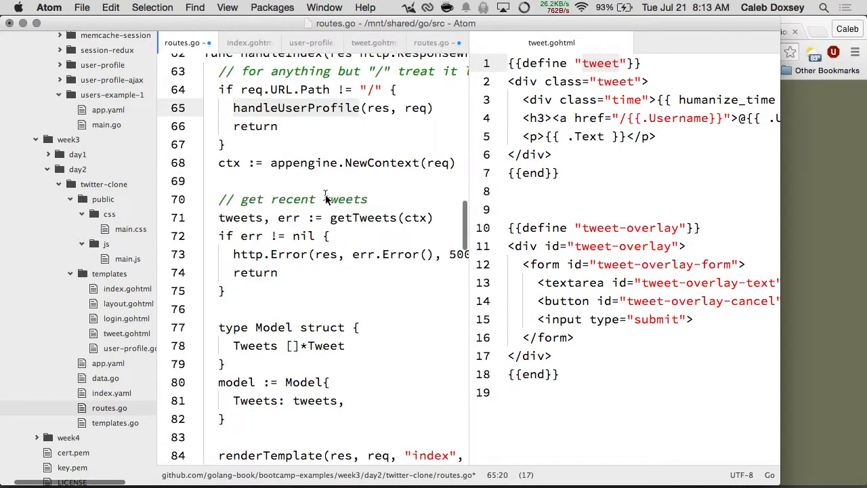
scroll(down, 3)
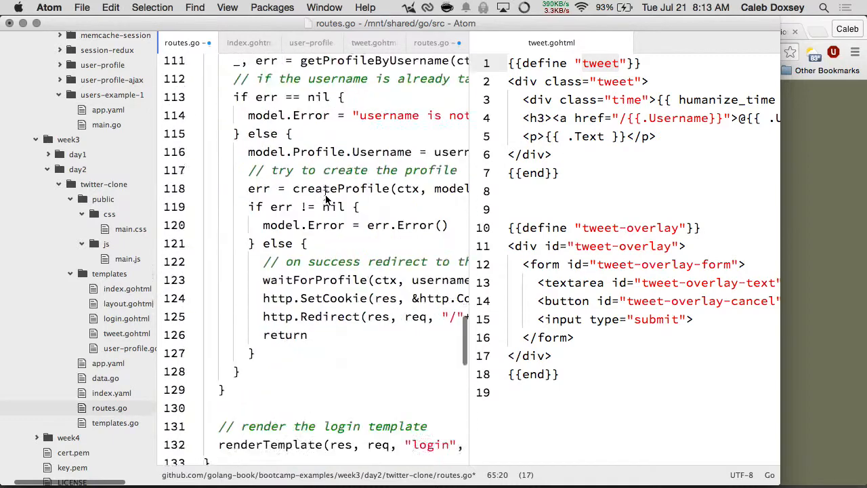
scroll(down, 3)
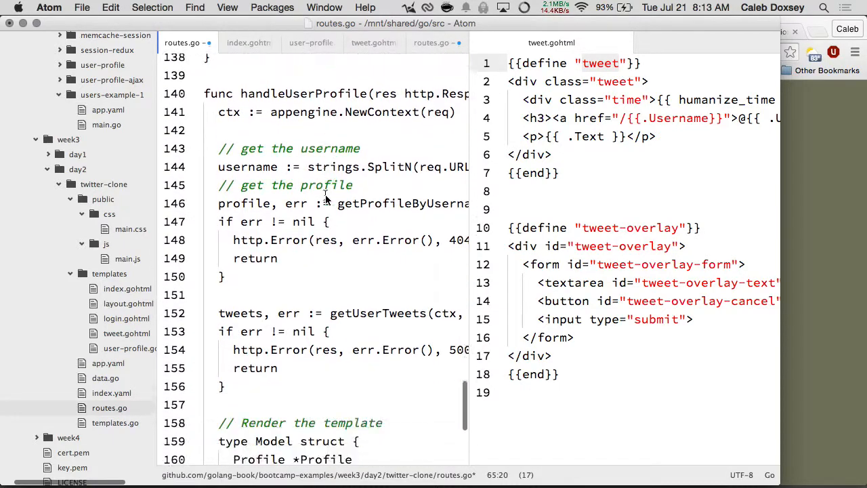
scroll(down, 3)
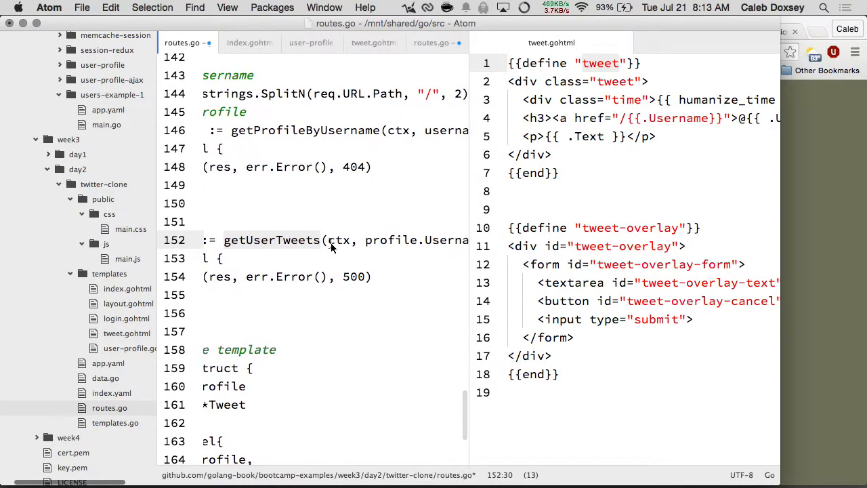
scroll(left, 3)
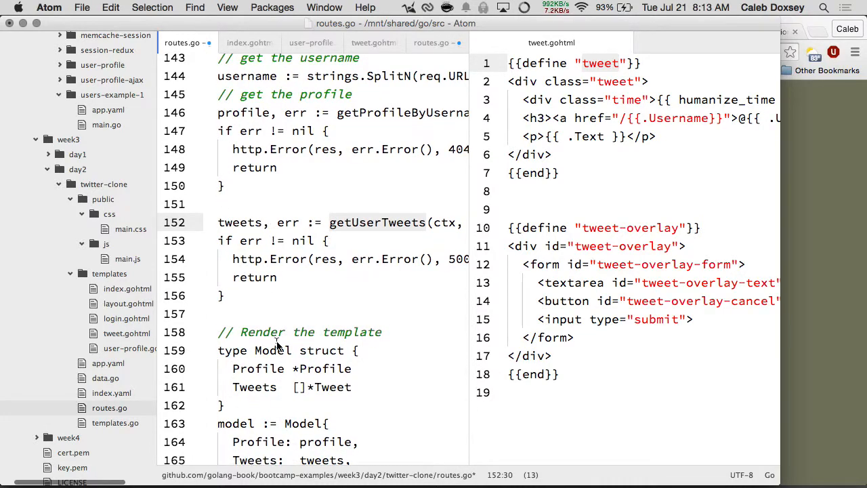
scroll(down, 3)
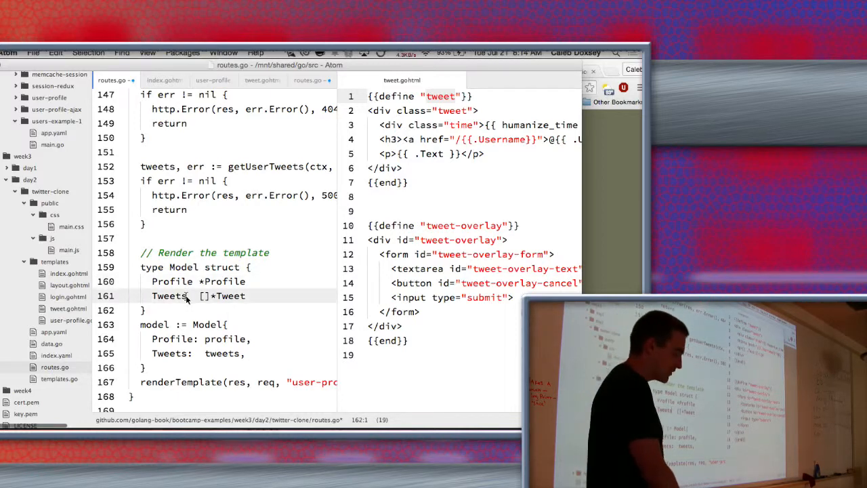
Step: Scroll routes.go back up from the user-profile handler to the handleAPI function
click(306, 71)
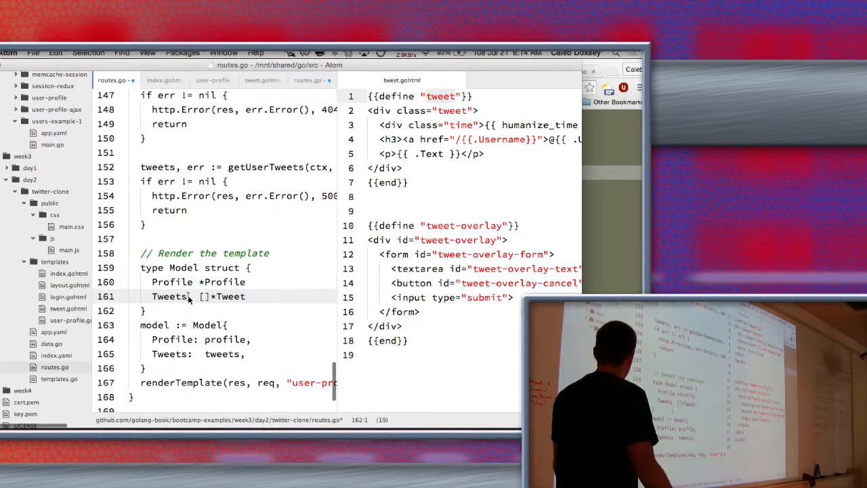
scroll(up, 3)
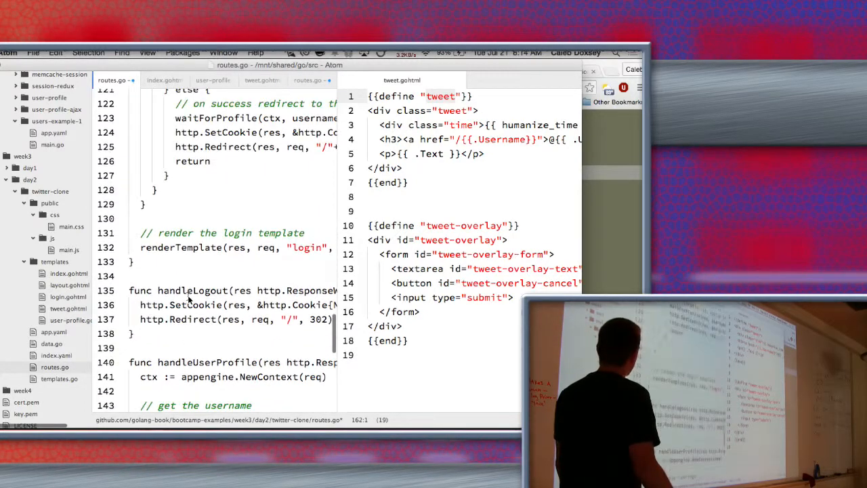
scroll(down, 3)
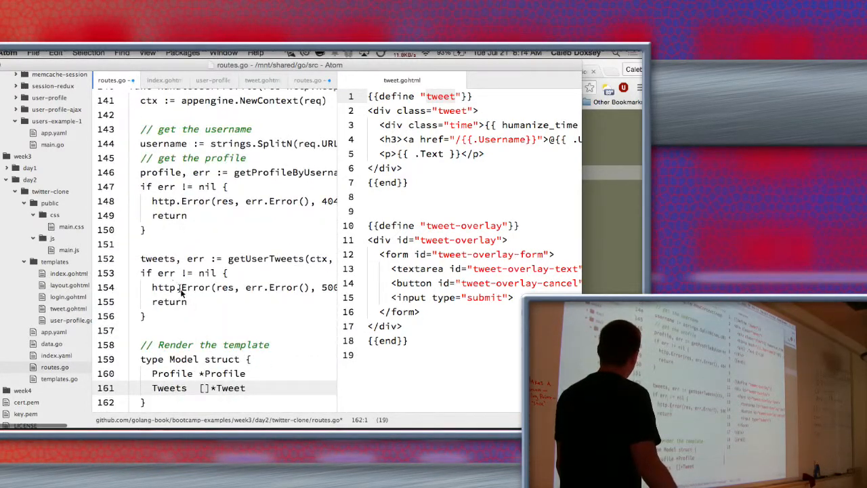
scroll(up, 3)
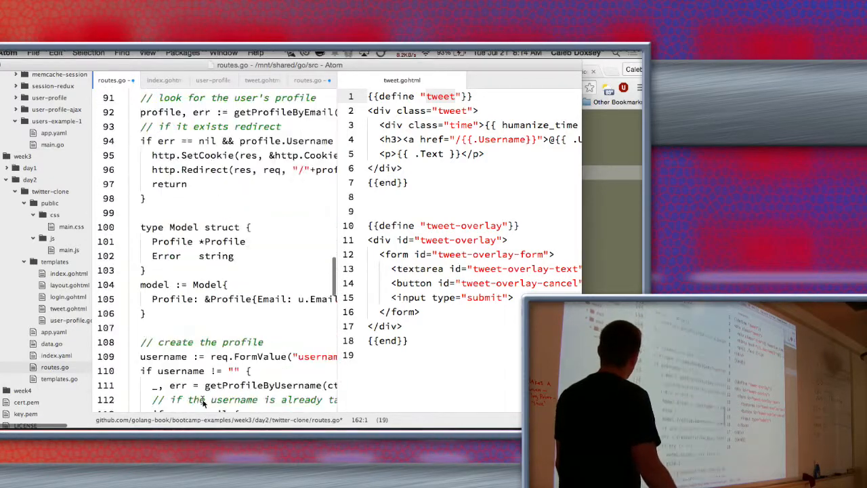
scroll(up, 3)
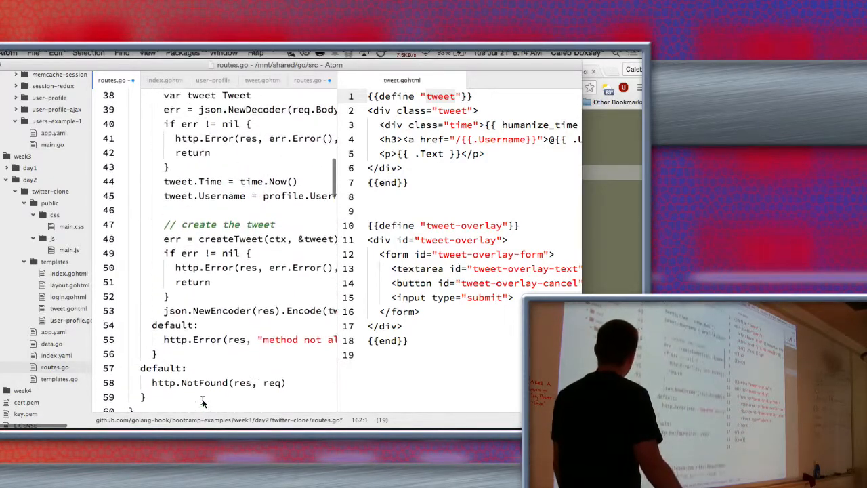
scroll(up, 3)
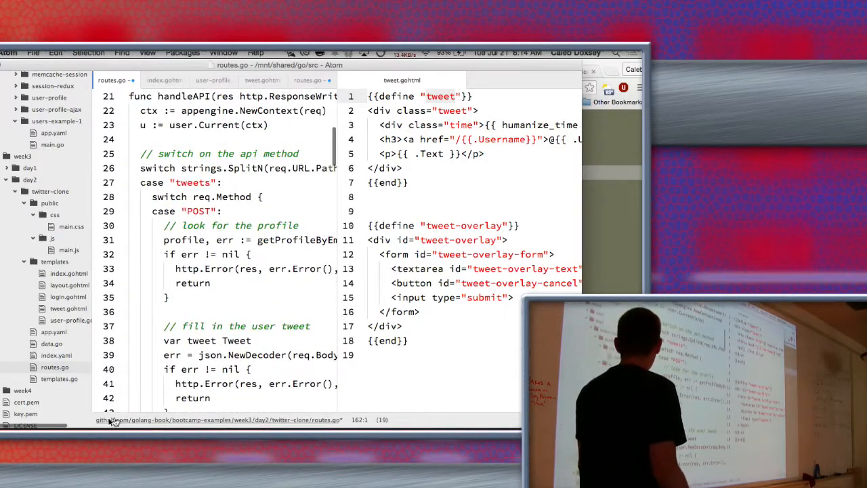
Step: Show data.go with the Profile struct, createProfile and getProfileByEmail functions
click(46, 344)
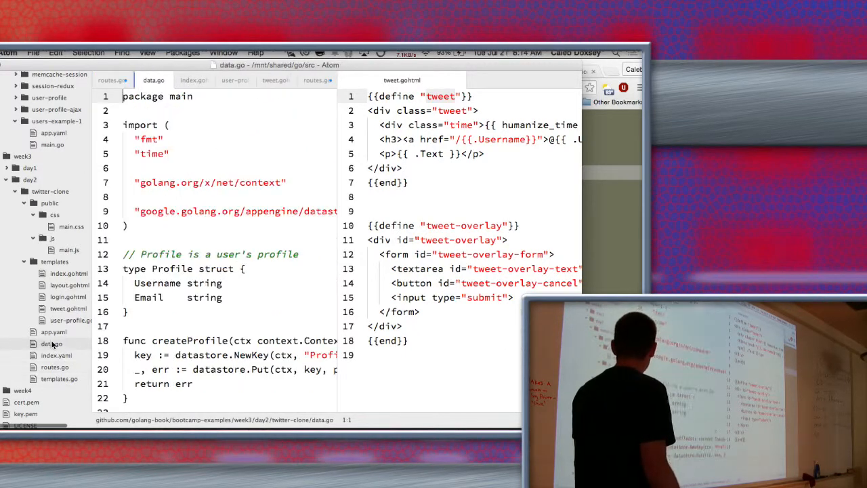
scroll(down, 3)
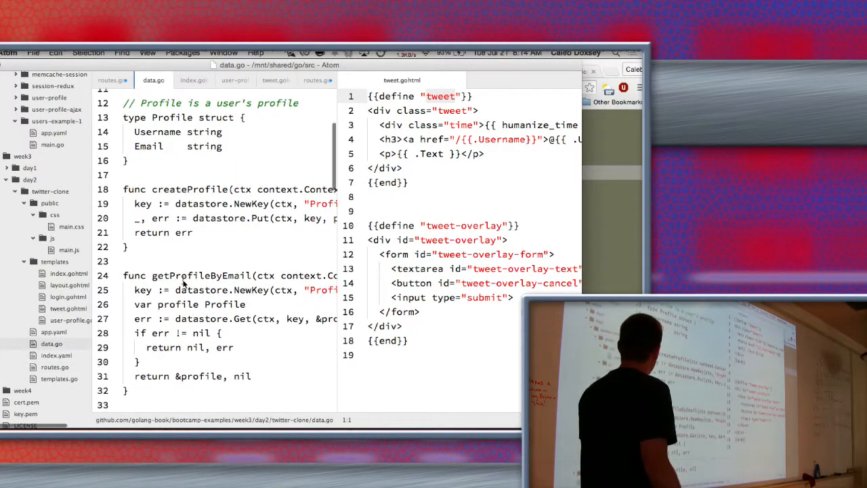
scroll(down, 3)
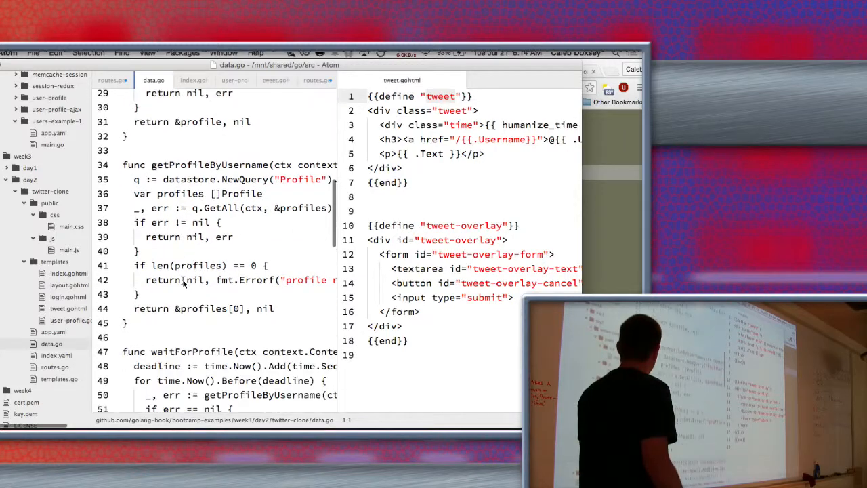
scroll(up, 3)
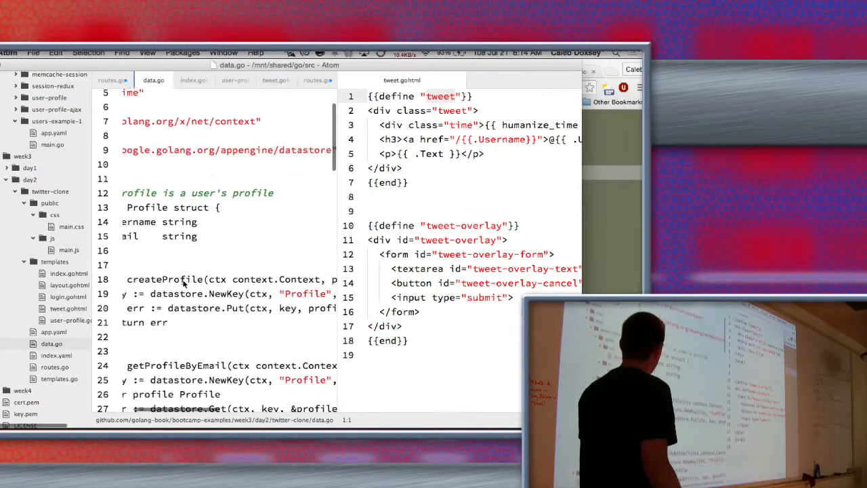